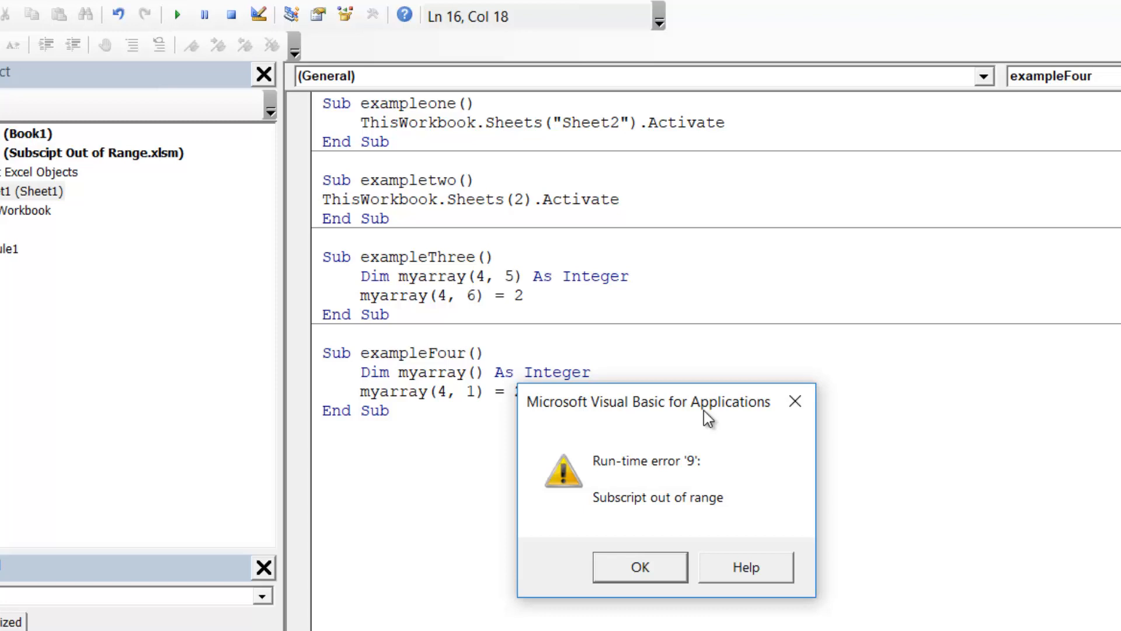
Step: Run exampleone to reproduce run-time error 9 'Subscript out of range' and dismiss it
{"action": "left_click", "coordinate": [639, 567]}
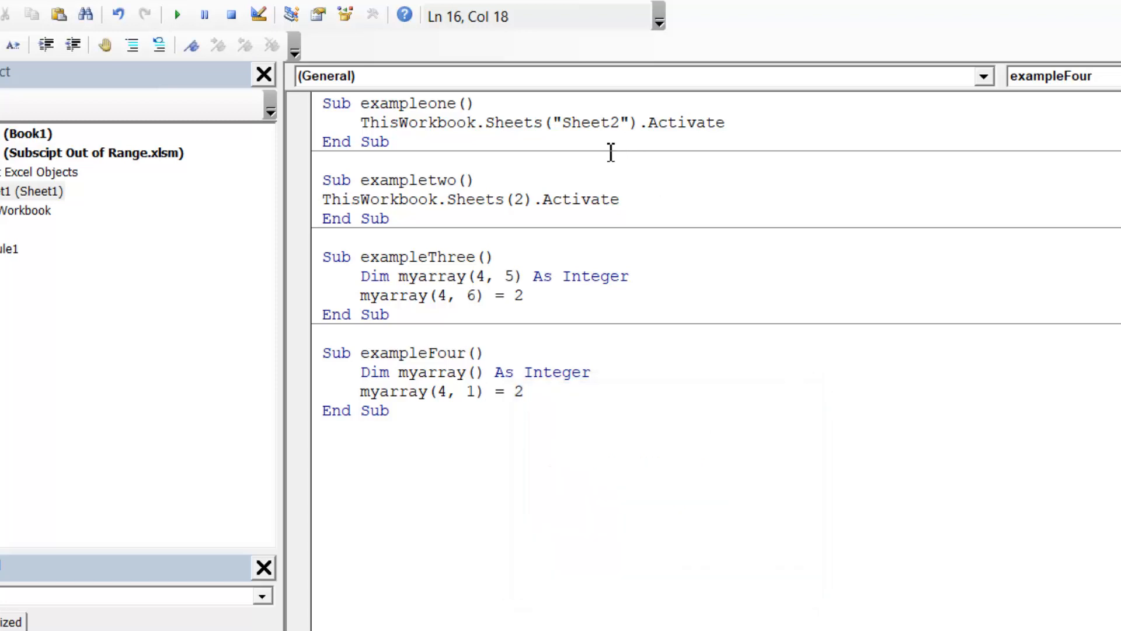
{"action": "left_click", "coordinate": [390, 141]}
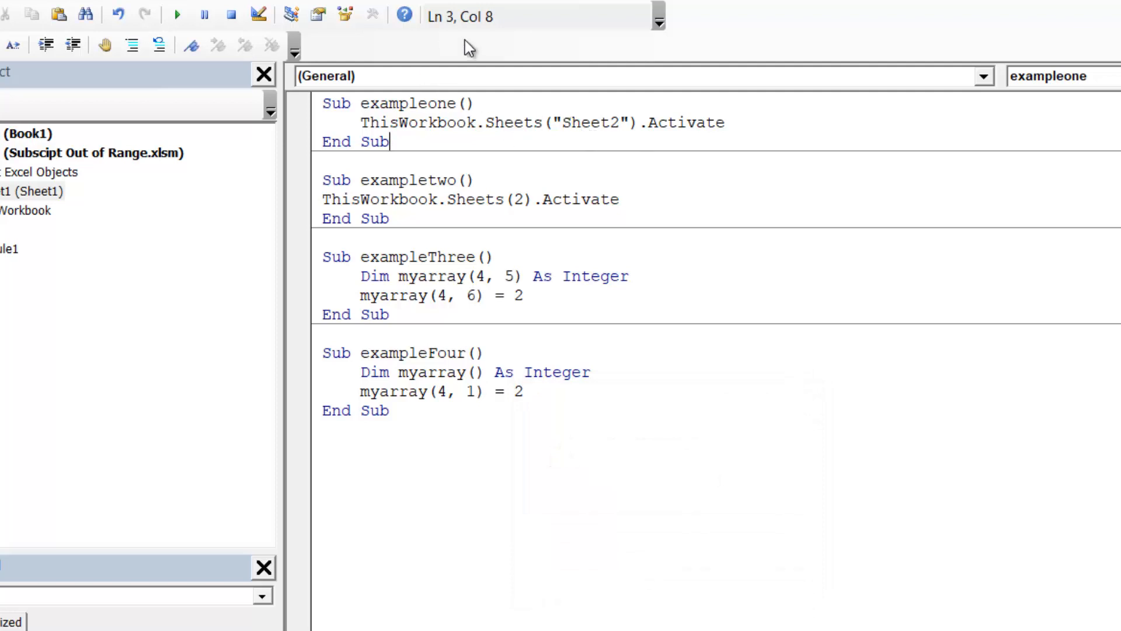
{"action": "mouse_move", "coordinate": [361, 122]}
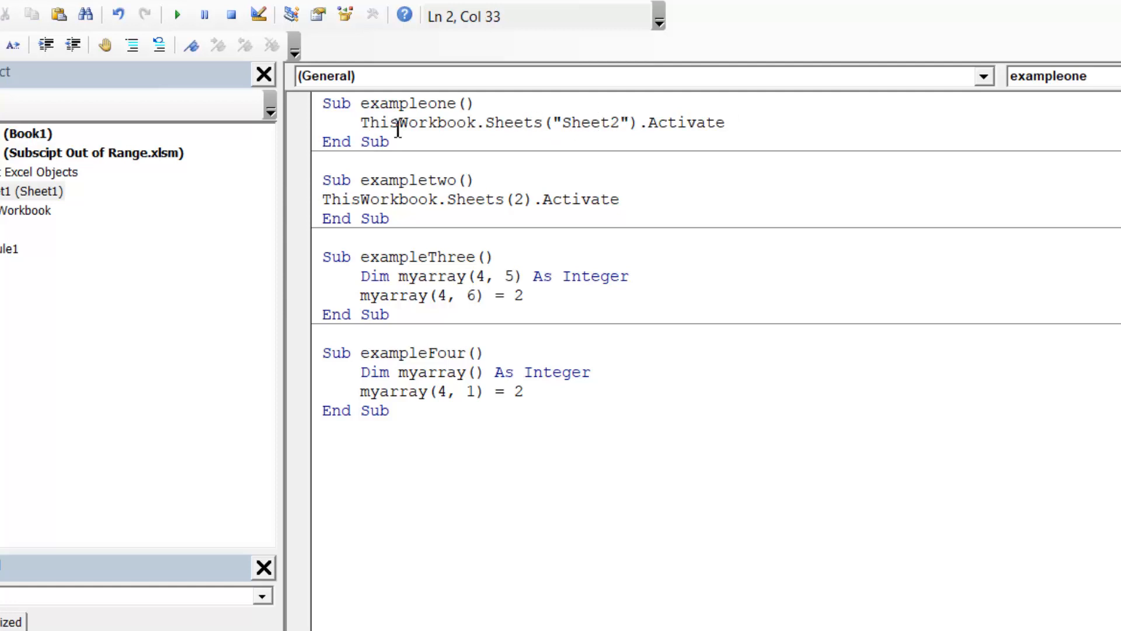
{"action": "mouse_move", "coordinate": [29, 212]}
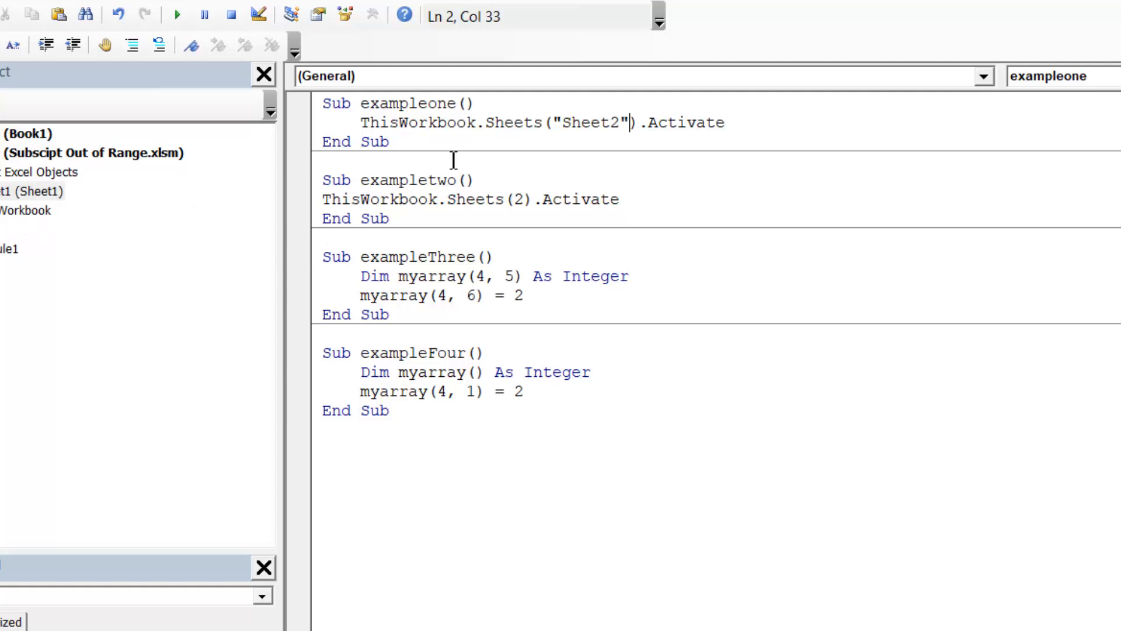
{"action": "left_click", "coordinate": [176, 14]}
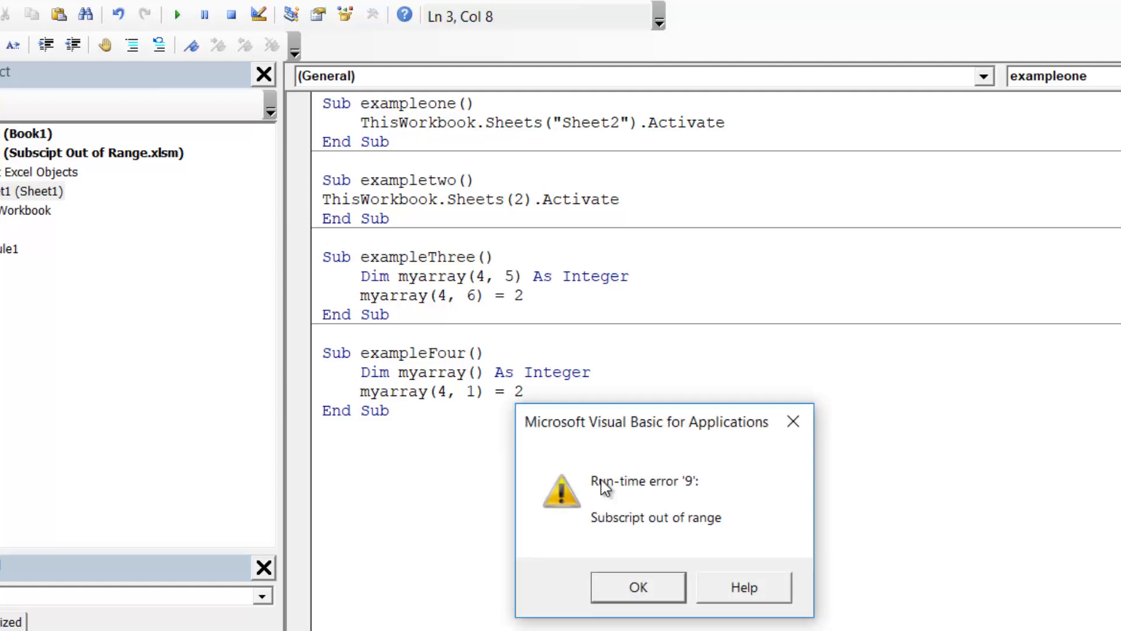
{"action": "left_click", "coordinate": [638, 586]}
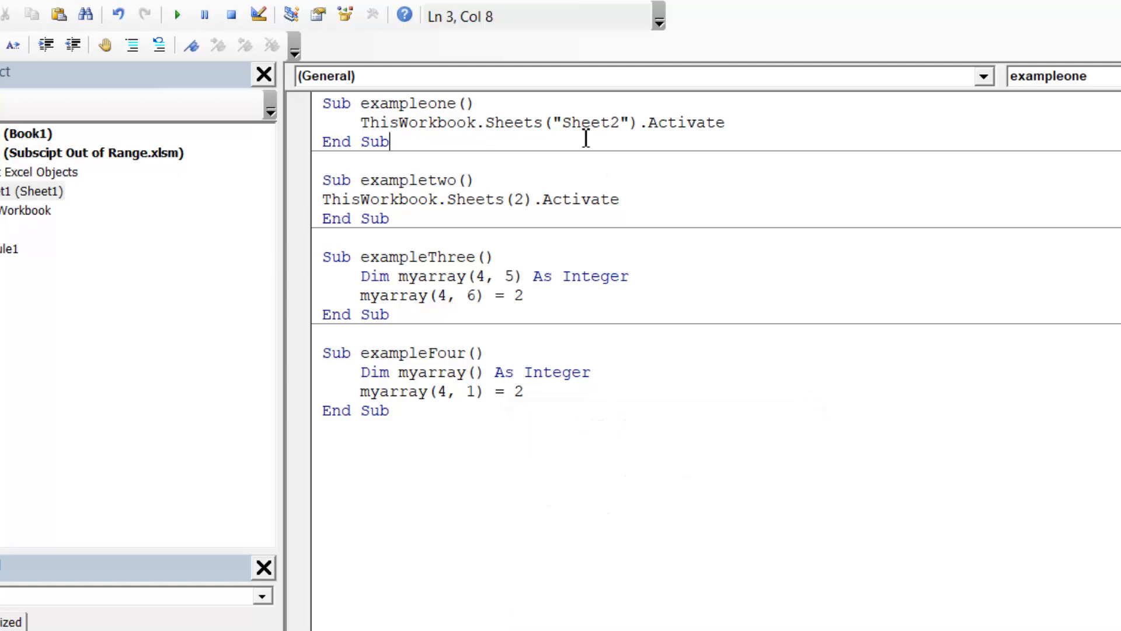
Step: Run exampletwo to reproduce the same Subscript out of range error and dismiss it
{"action": "left_click", "coordinate": [520, 199]}
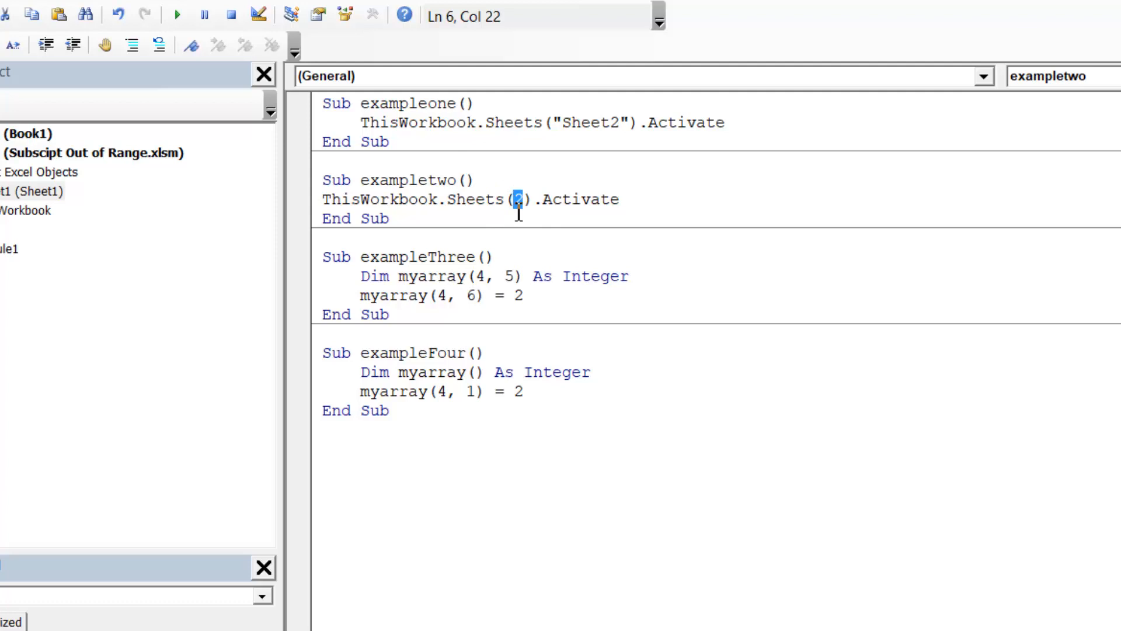
{"action": "mouse_move", "coordinate": [141, 80]}
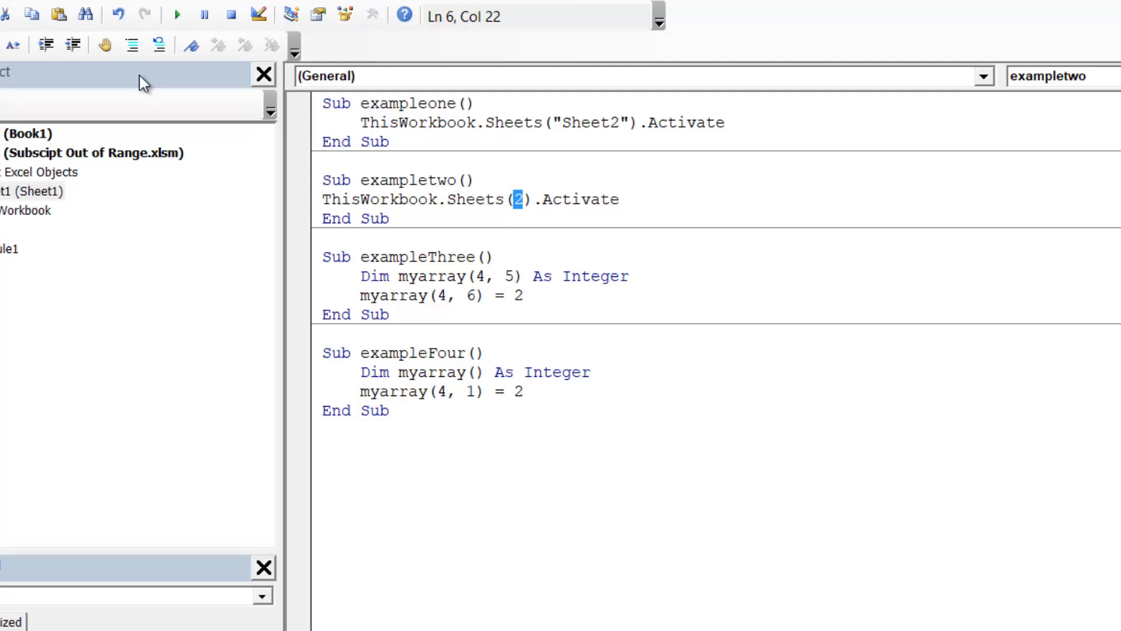
{"action": "left_click", "coordinate": [176, 14]}
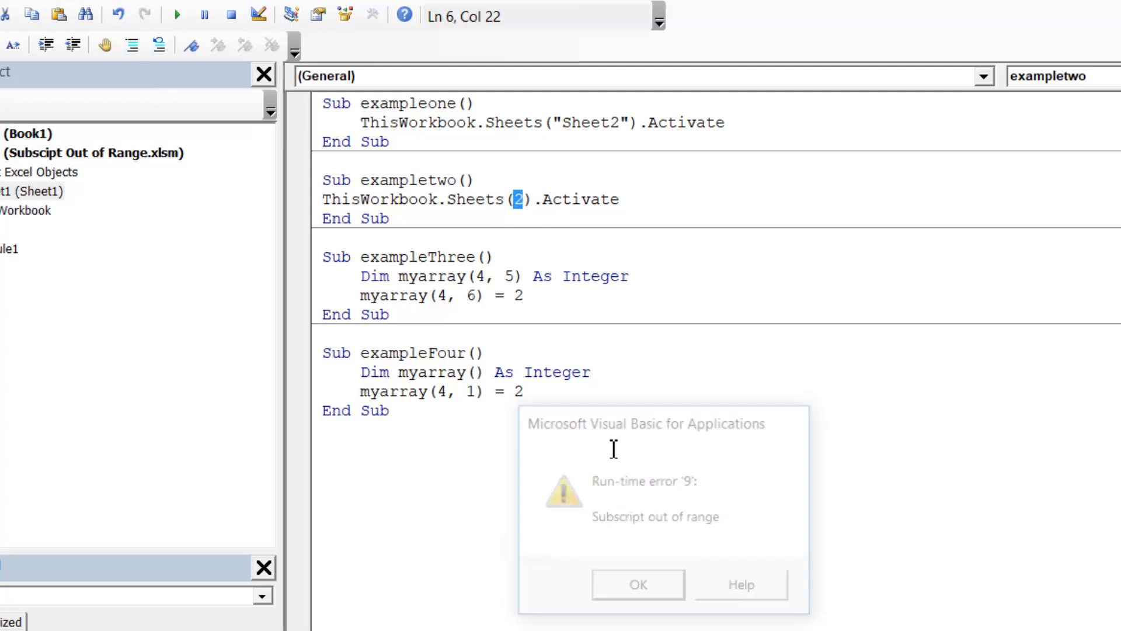
{"action": "left_click", "coordinate": [636, 584]}
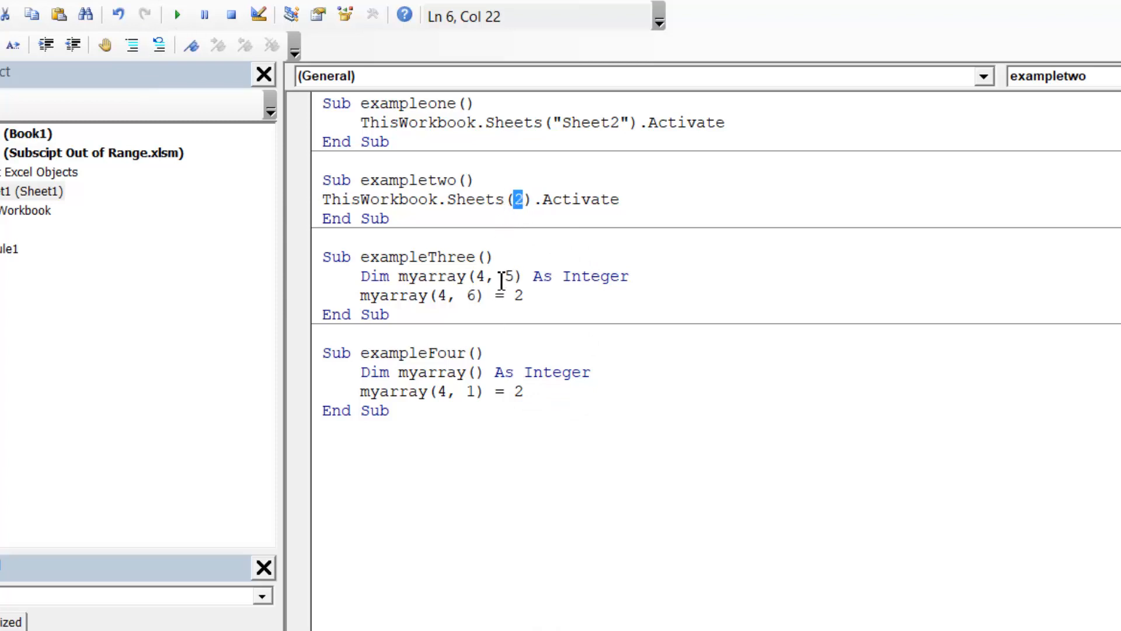
{"action": "left_click", "coordinate": [510, 261]}
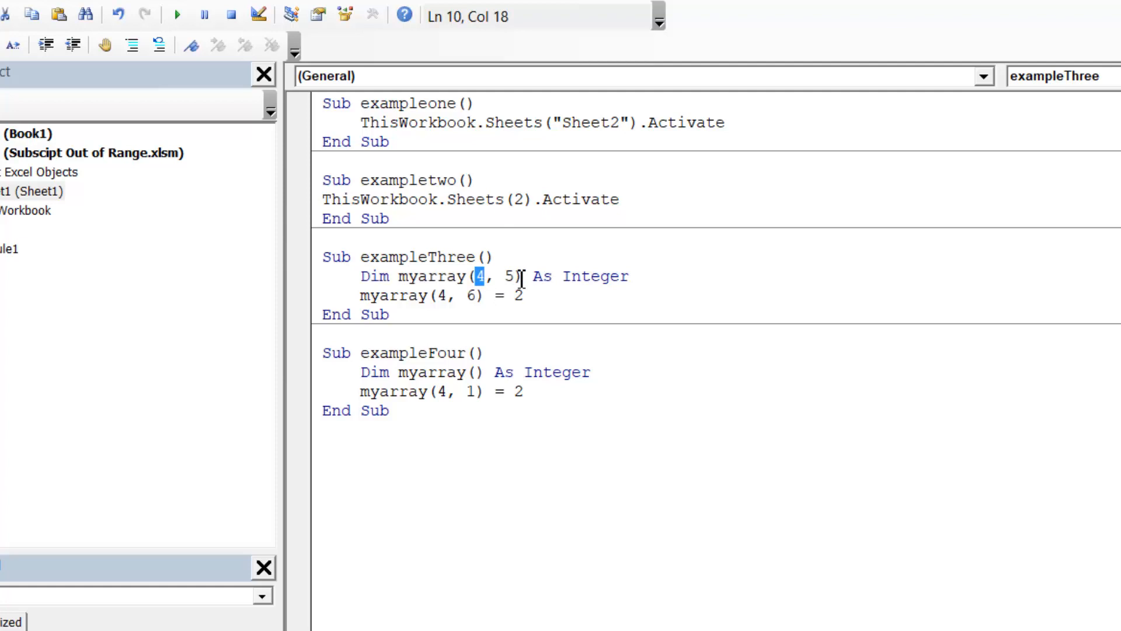
{"action": "left_click", "coordinate": [508, 275]}
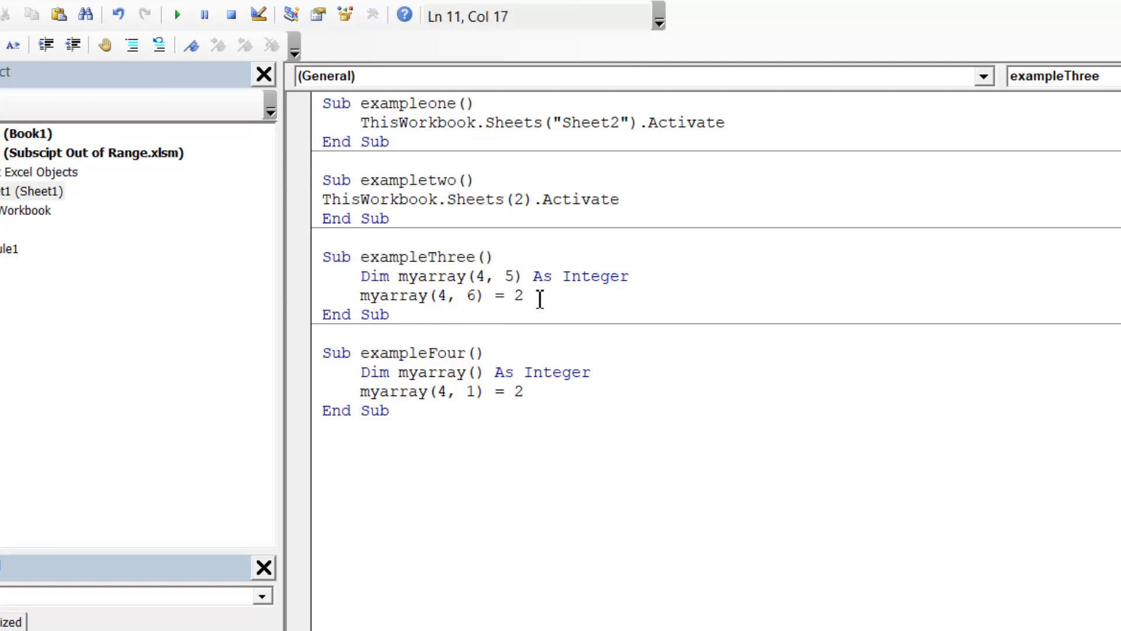
{"action": "left_click", "coordinate": [176, 14]}
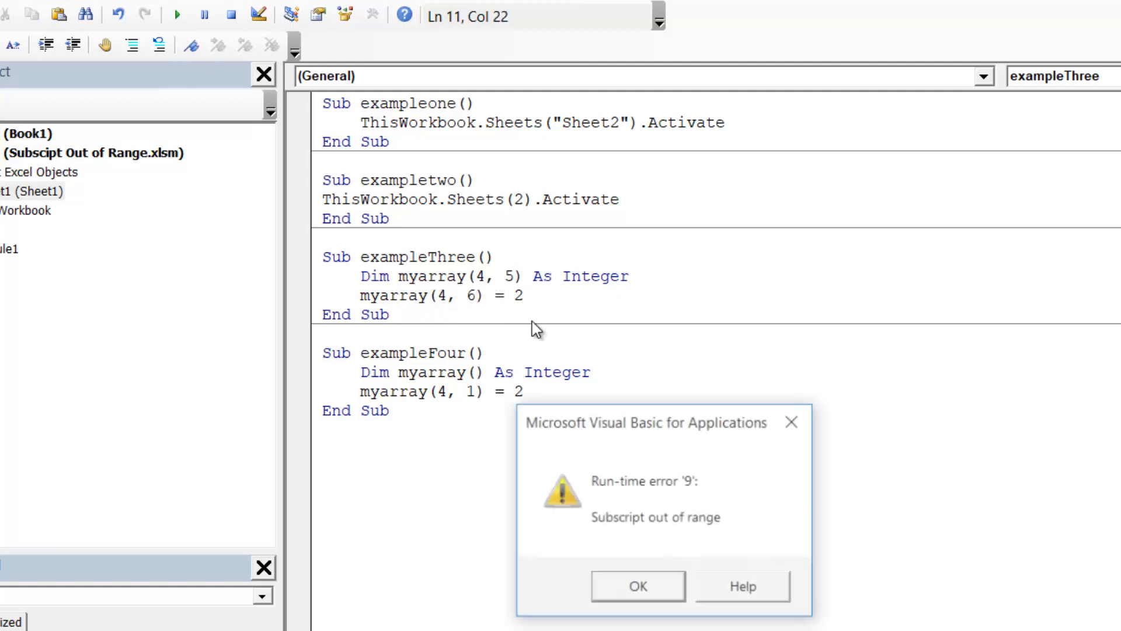
{"action": "left_click", "coordinate": [637, 585]}
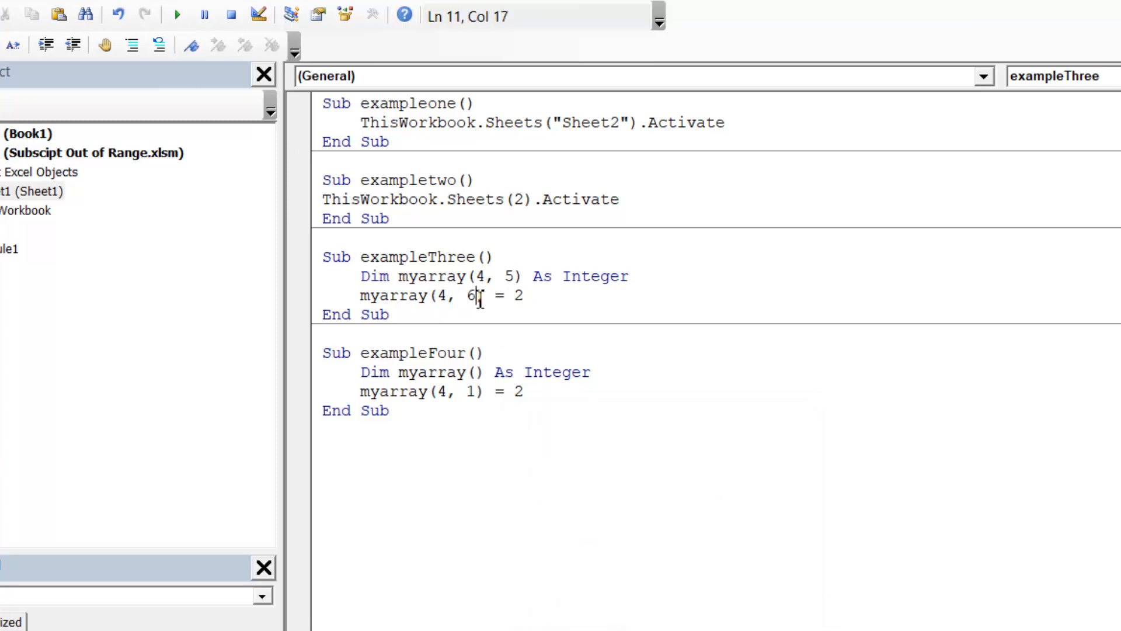
{"action": "double_click", "coordinate": [471, 295]}
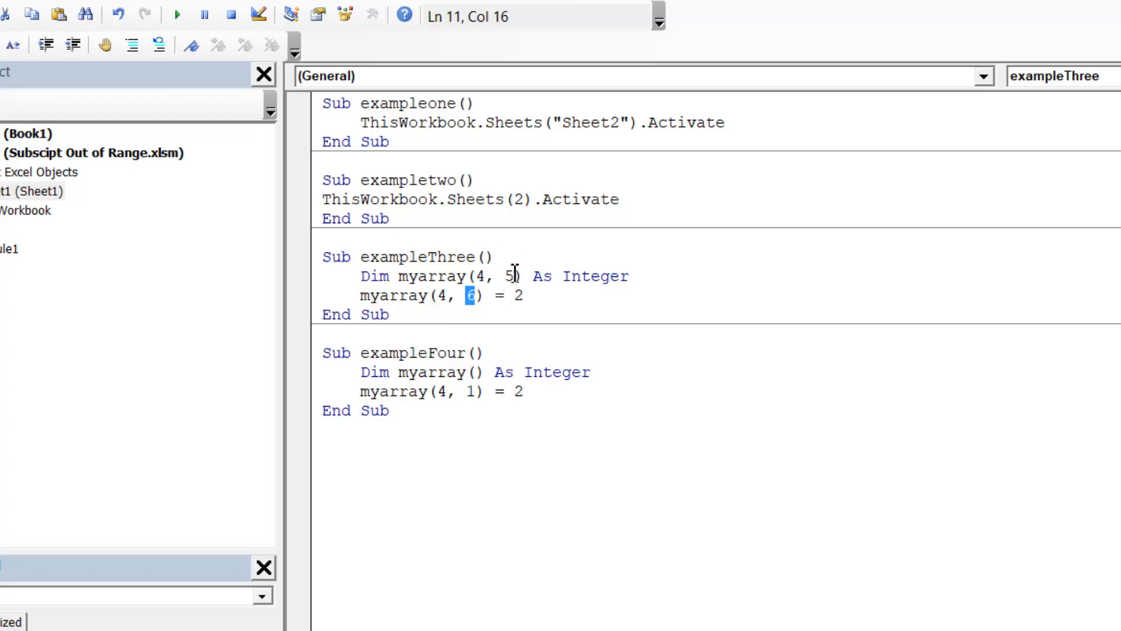
{"action": "left_click", "coordinate": [391, 391]}
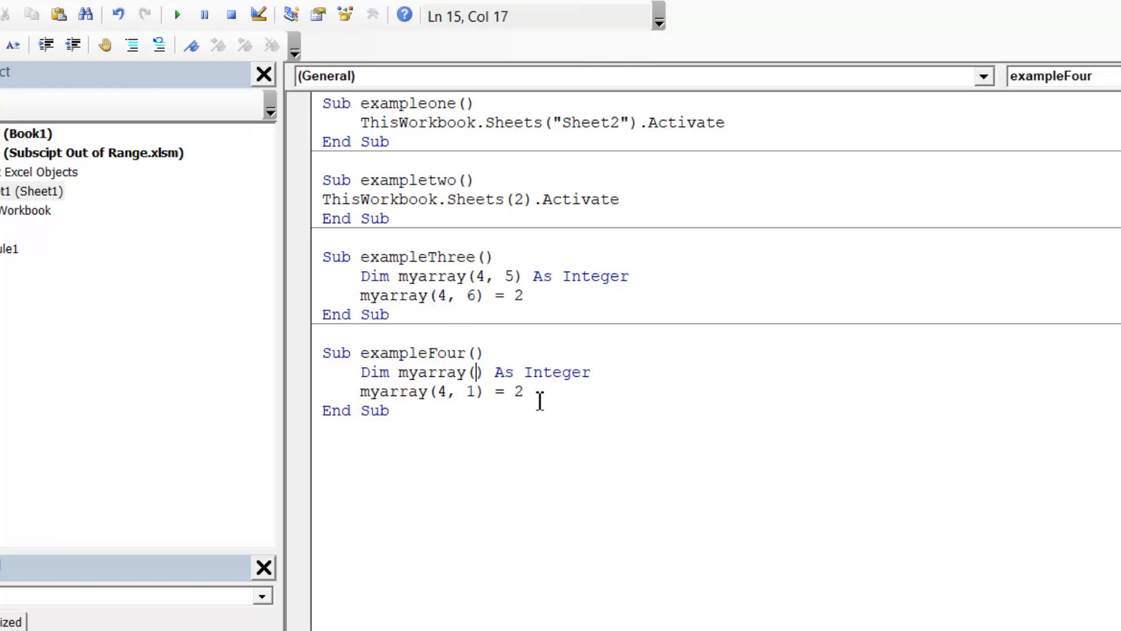
{"action": "mouse_move", "coordinate": [508, 381]}
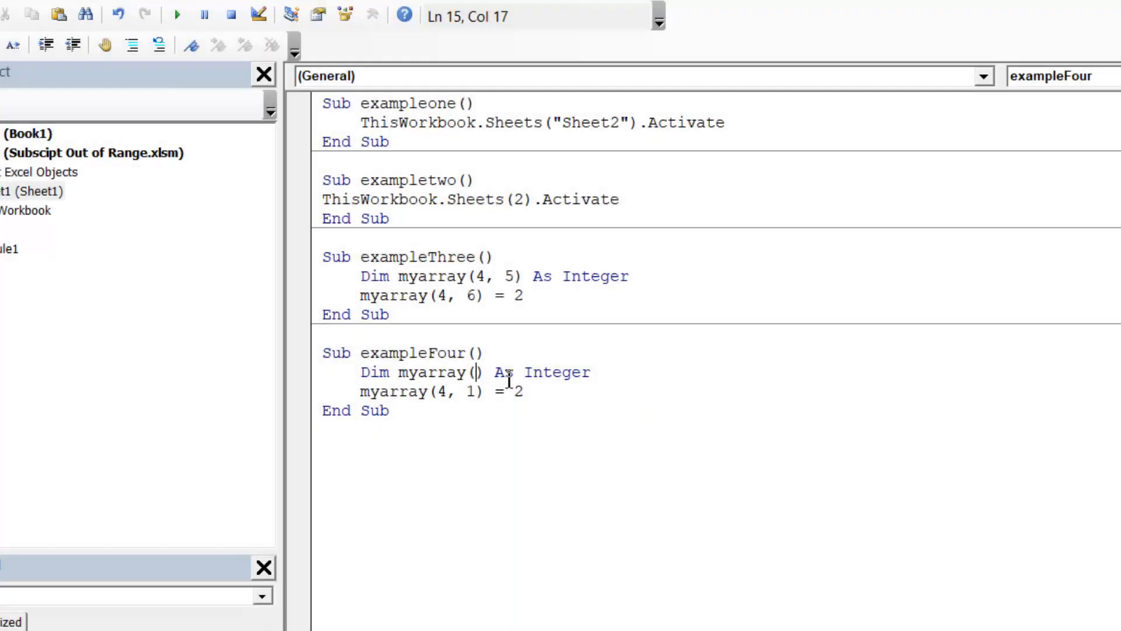
{"action": "mouse_move", "coordinate": [623, 215]}
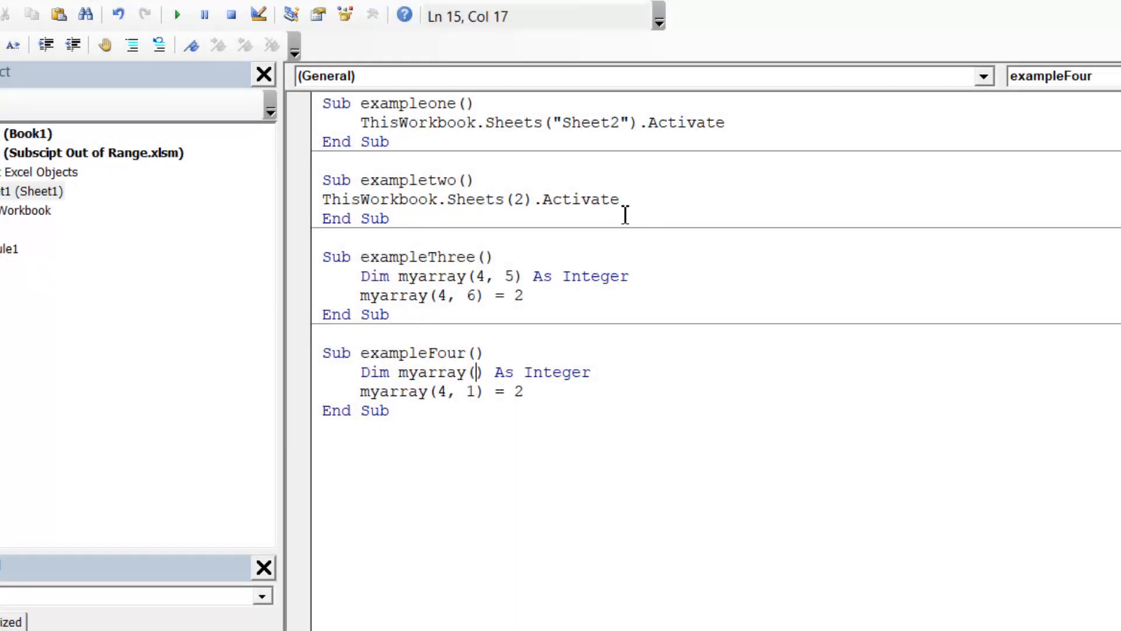
{"action": "mouse_move", "coordinate": [498, 136]}
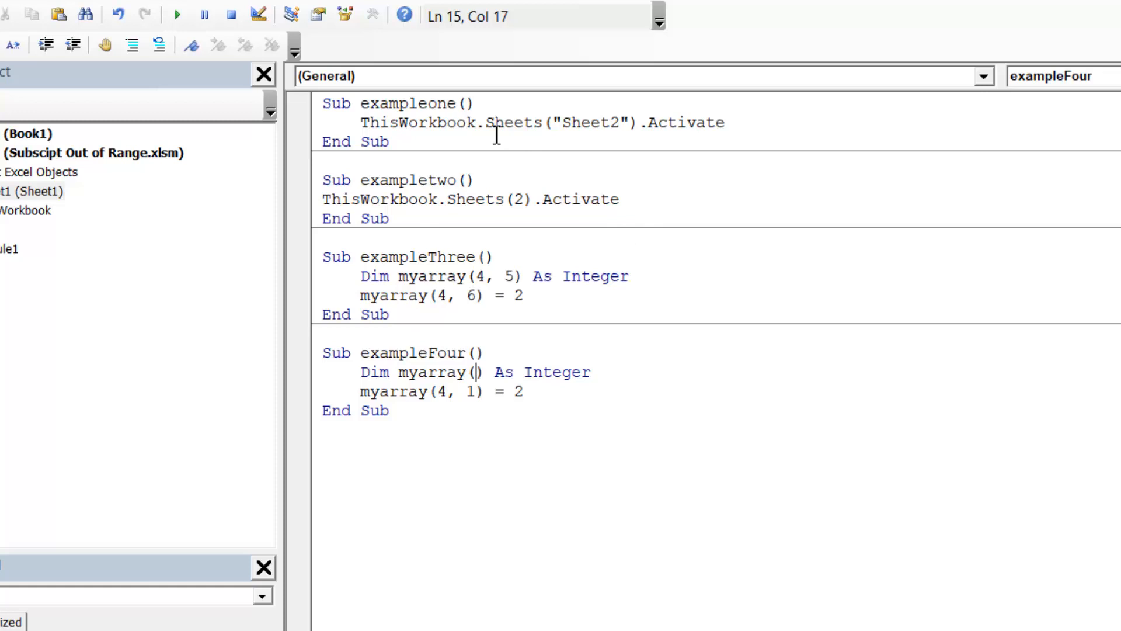
Step: Replace exampleone's ThisWorkbook.Sheets("Sheet2").Activate line with Me.Activate
{"action": "left_click", "coordinate": [544, 123]}
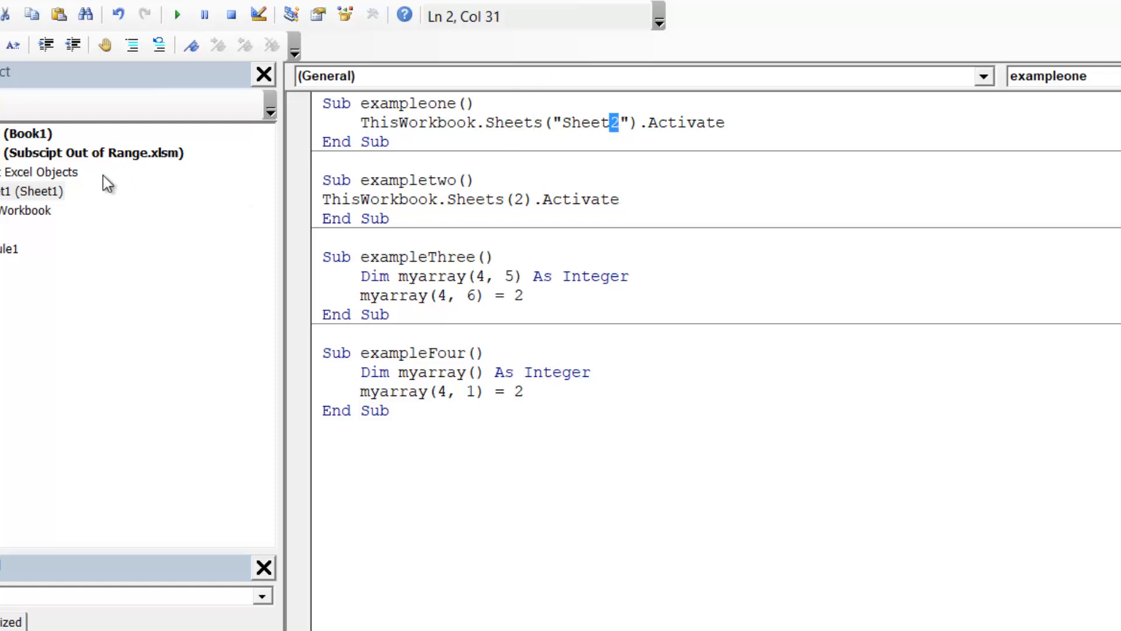
{"action": "double_click", "coordinate": [588, 122]}
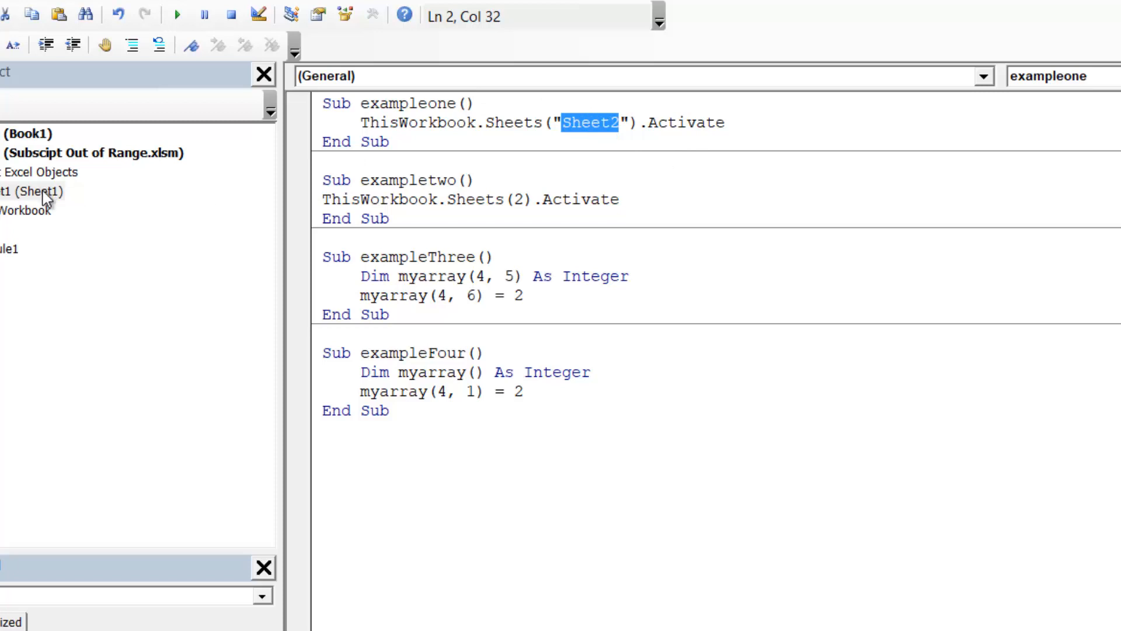
{"action": "left_click", "coordinate": [619, 123]}
{"action": "type", "text": "me"}
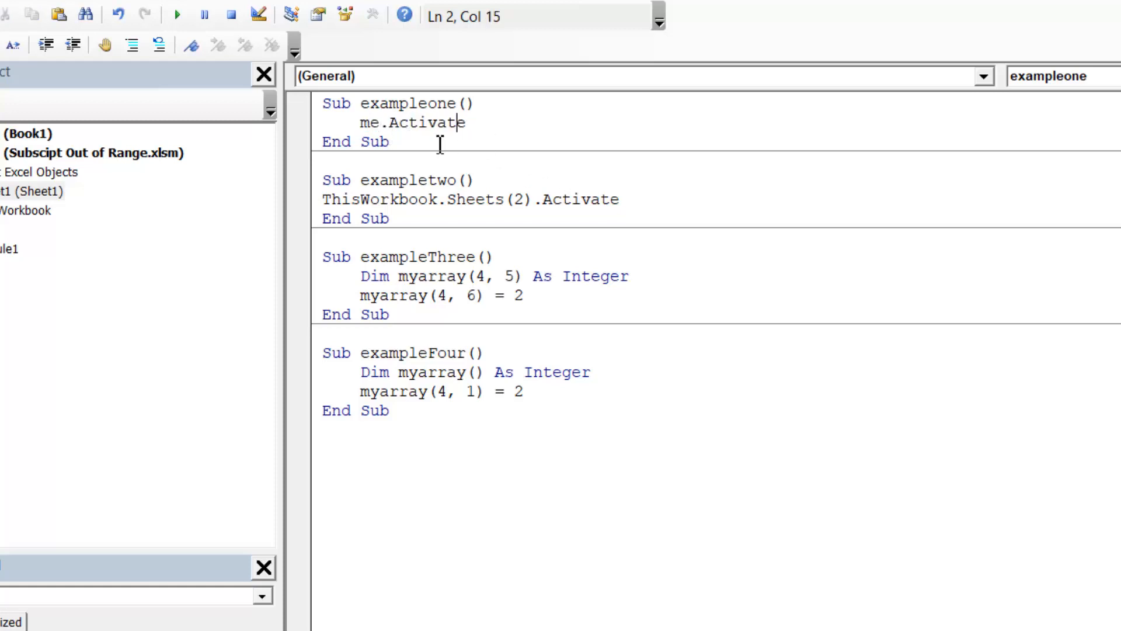
{"action": "double_click", "coordinate": [367, 123]}
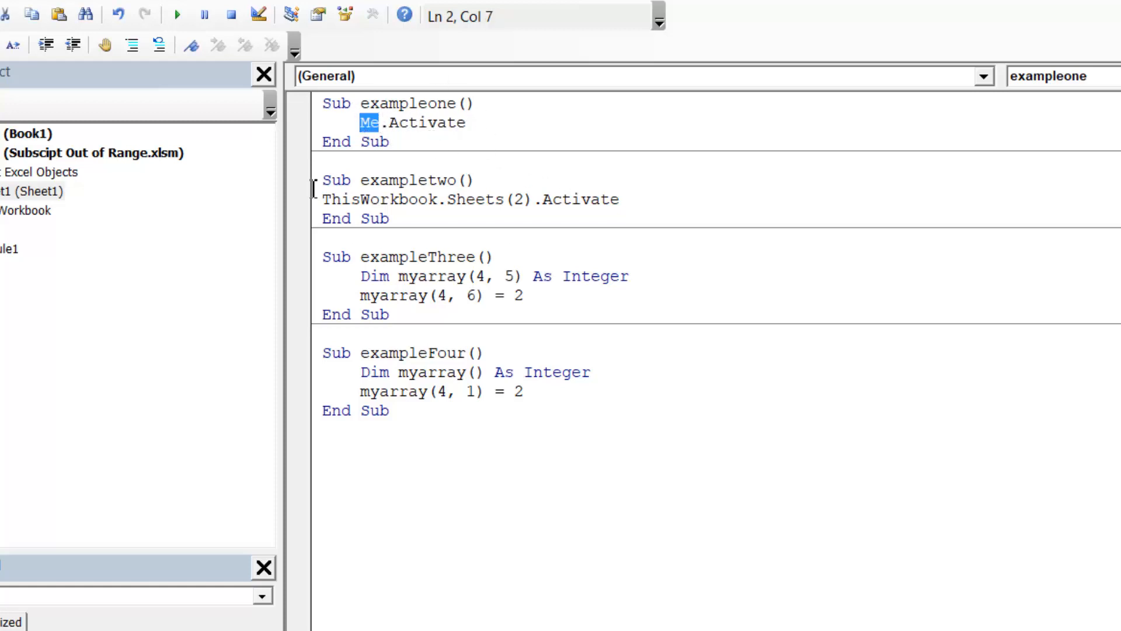
{"action": "mouse_move", "coordinate": [34, 198]}
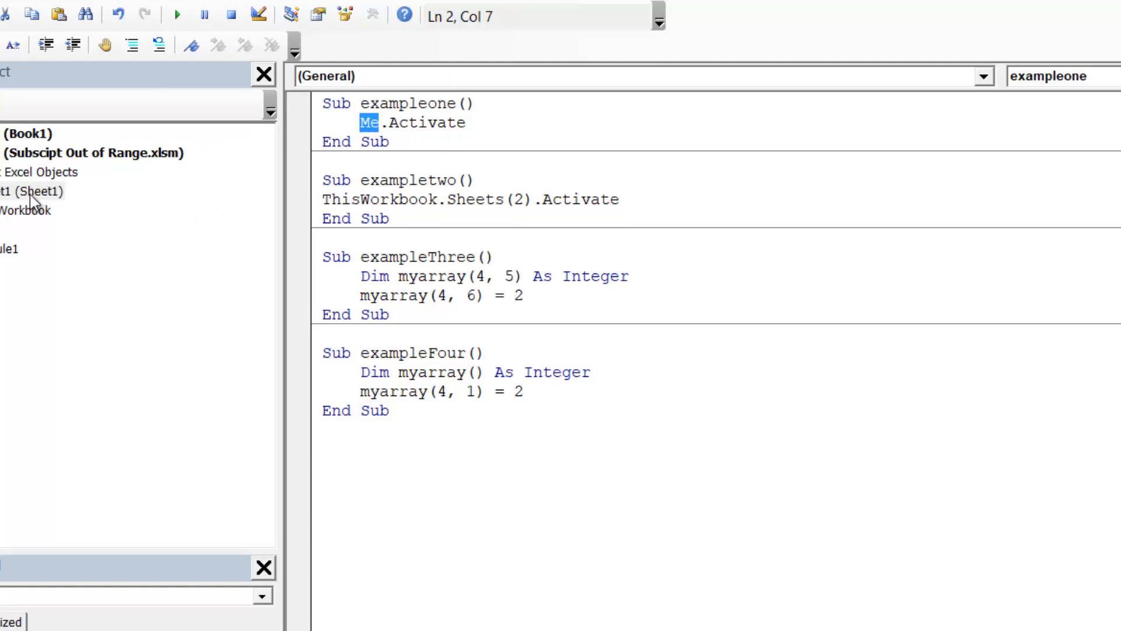
{"action": "left_click", "coordinate": [466, 123]}
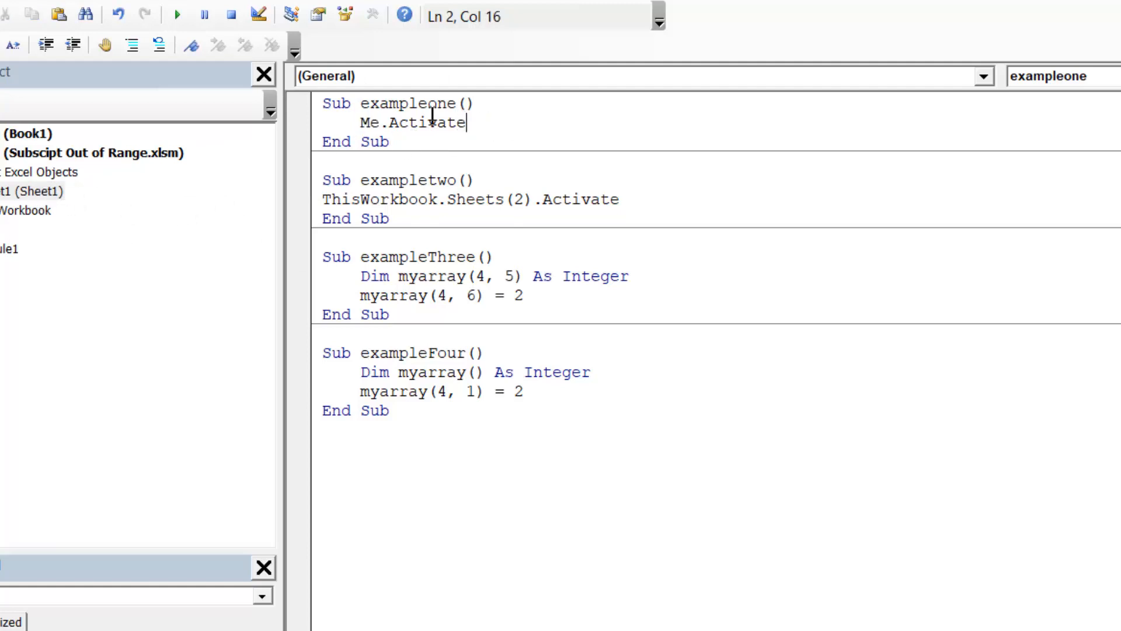
{"action": "mouse_move", "coordinate": [102, 222]}
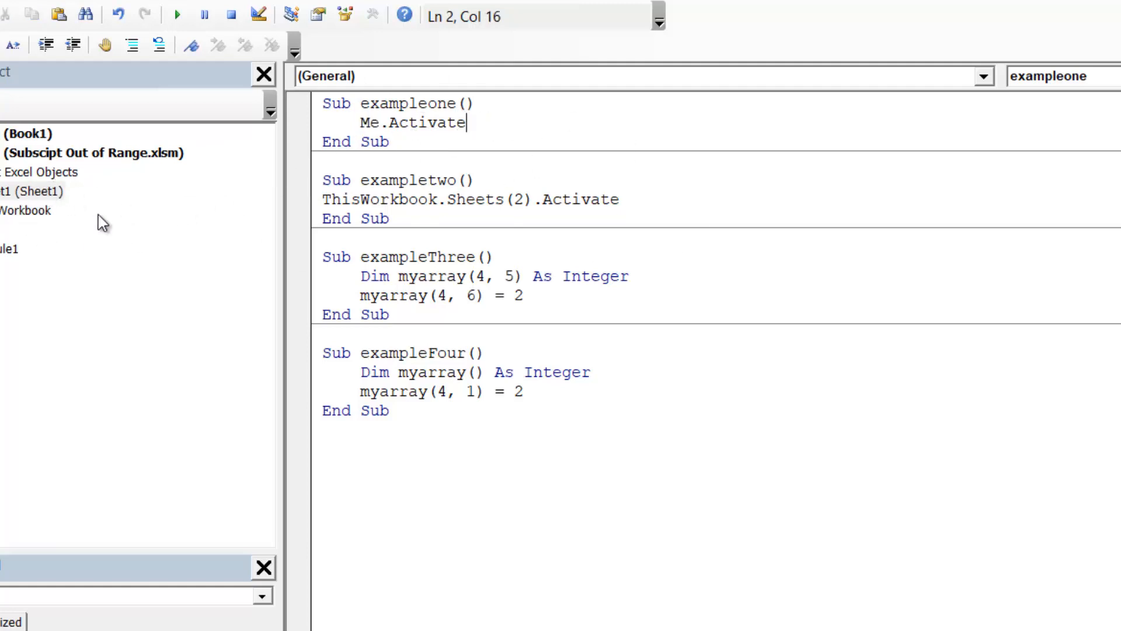
{"action": "mouse_move", "coordinate": [489, 187]}
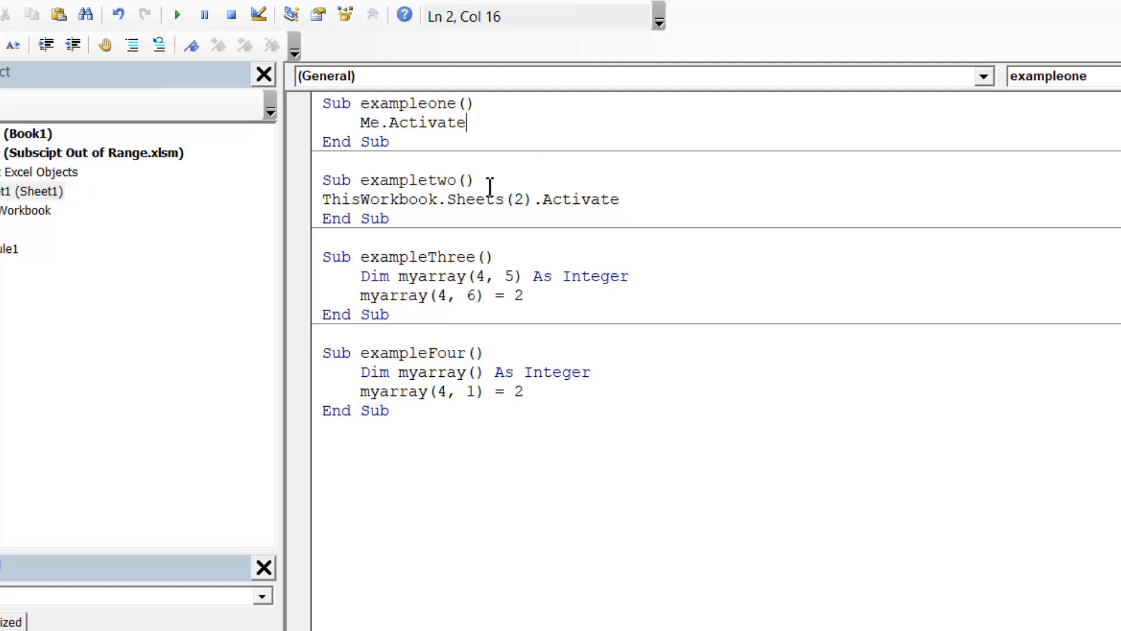
Step: Rewrite exampletwo's indented line as ThisWorkbook.Sheets(1).Activate instead of Sheets(2)
{"action": "left_click", "coordinate": [342, 203]}
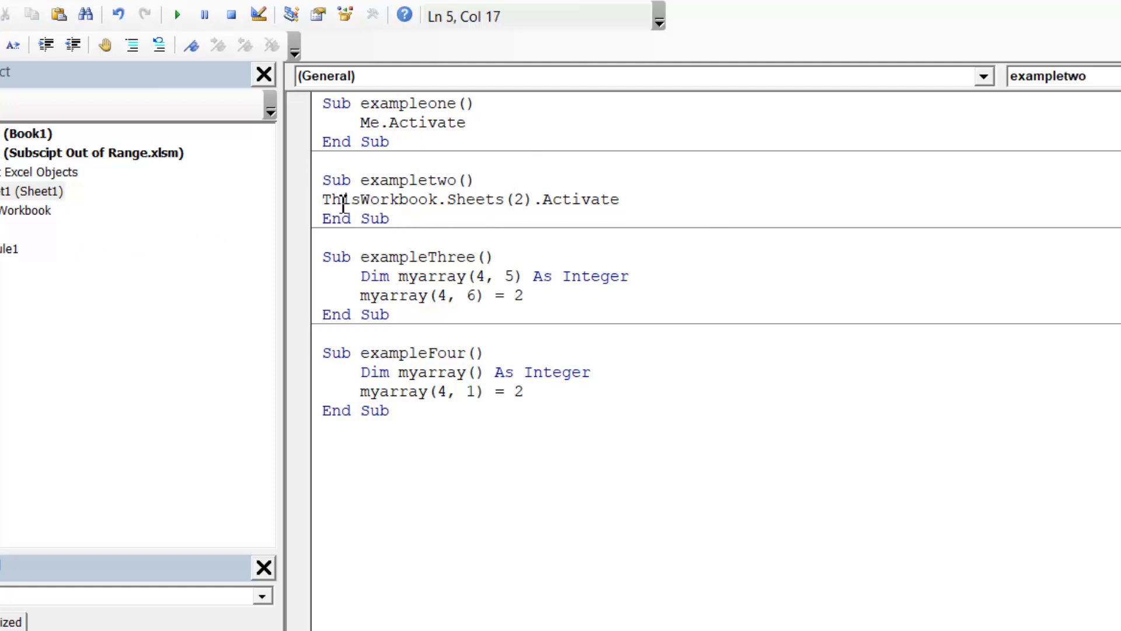
{"action": "double_click", "coordinate": [554, 200]}
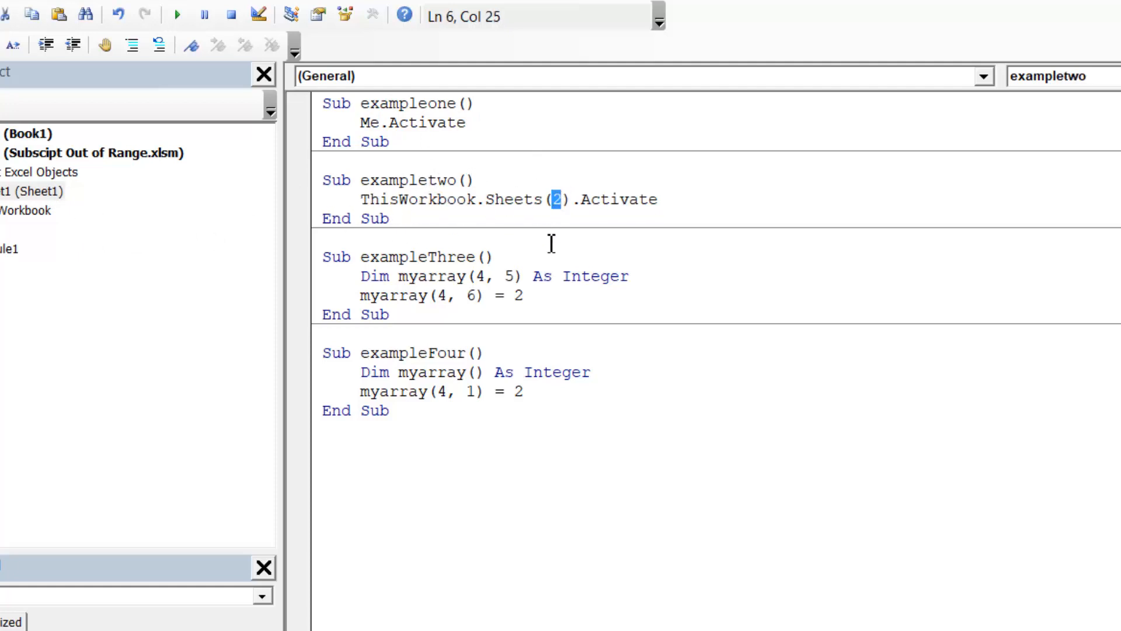
{"action": "type", "text": "1"}
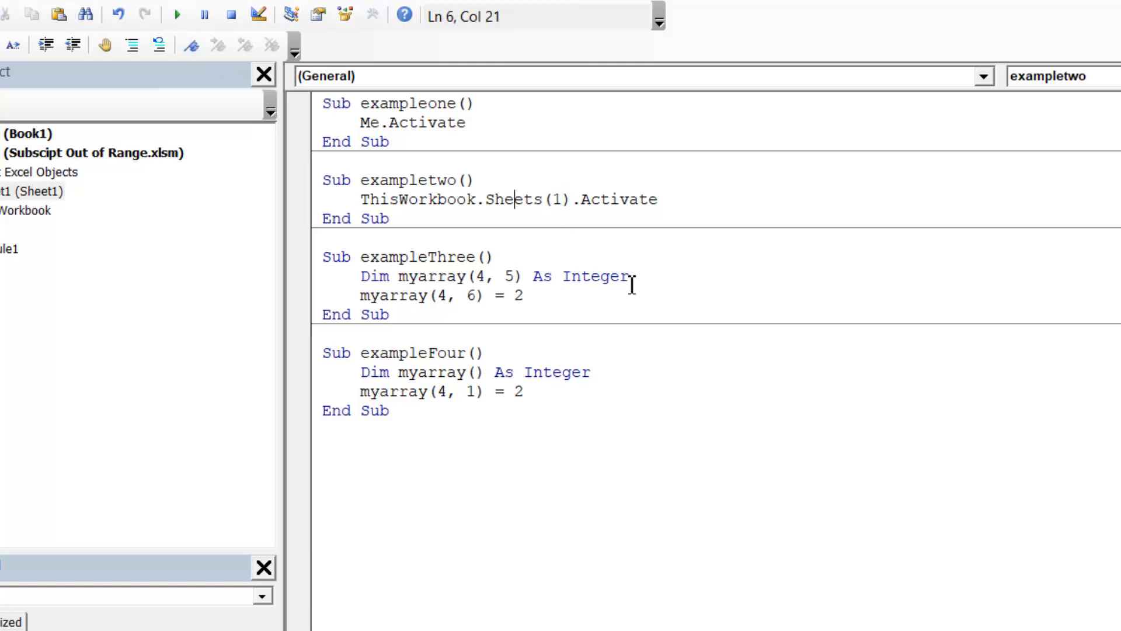
{"action": "left_click", "coordinate": [474, 103]}
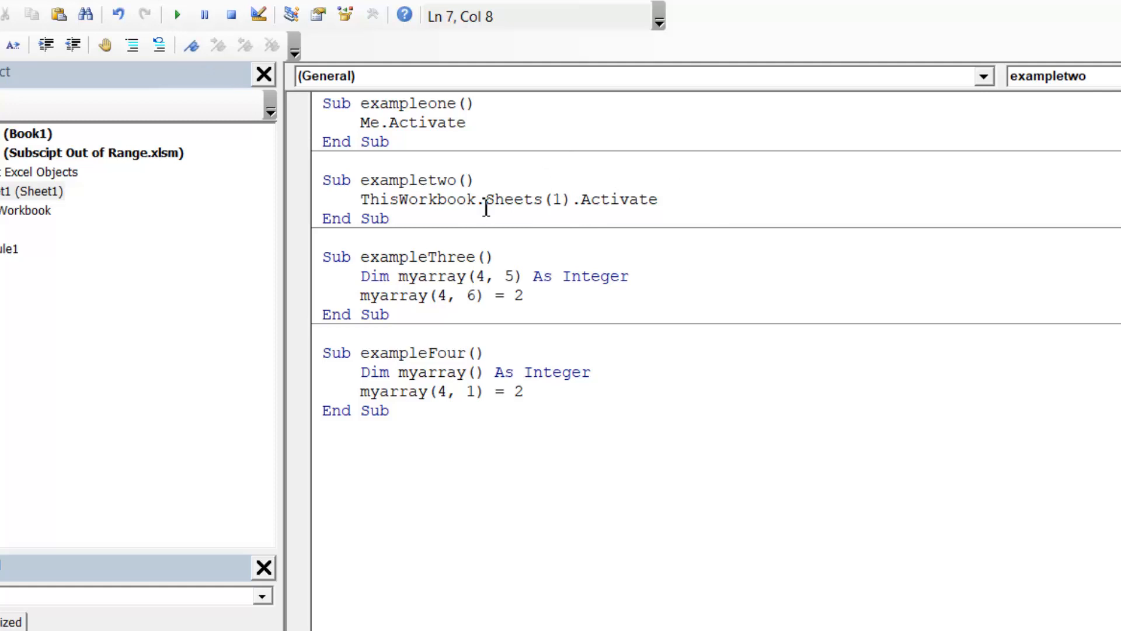
{"action": "double_click", "coordinate": [464, 200]}
{"action": "type", "text": "me"}
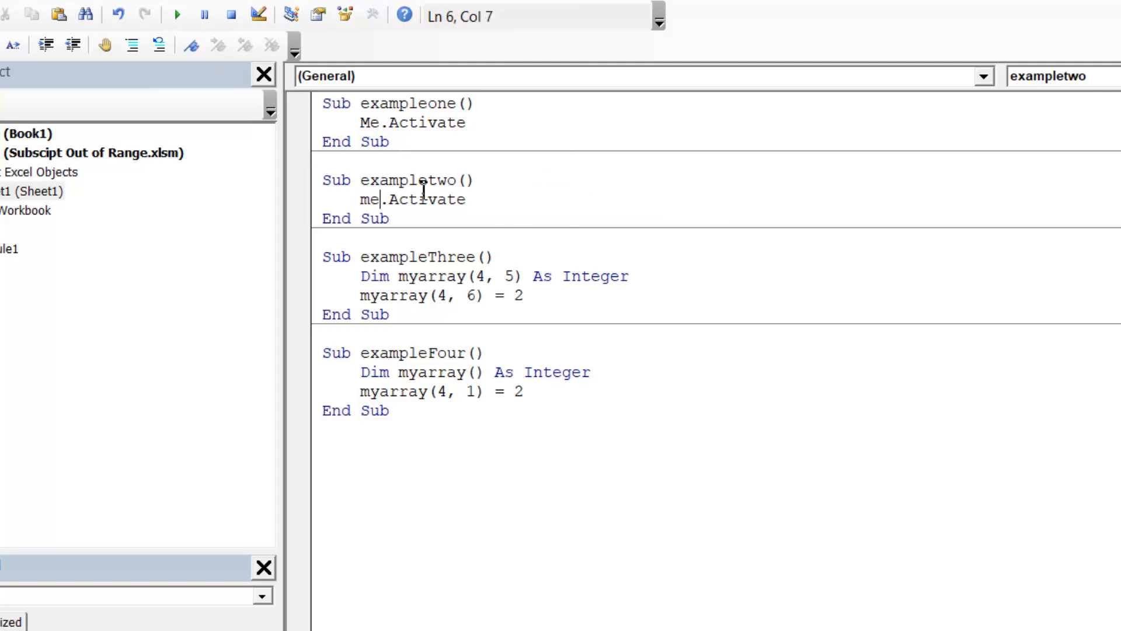
{"action": "type", "text": "ThisWorkbook.Sheets(1).Activate"}
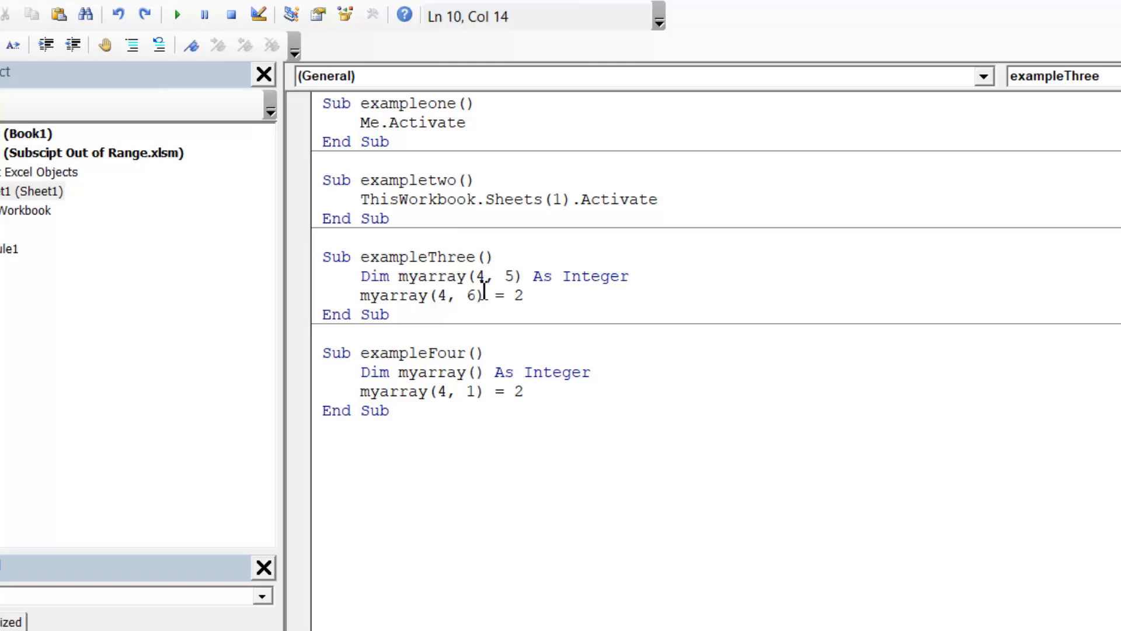
Step: Change exampleThree's out-of-range assignment myarray(4, 6) to myarray(4, 1)
{"action": "double_click", "coordinate": [469, 295]}
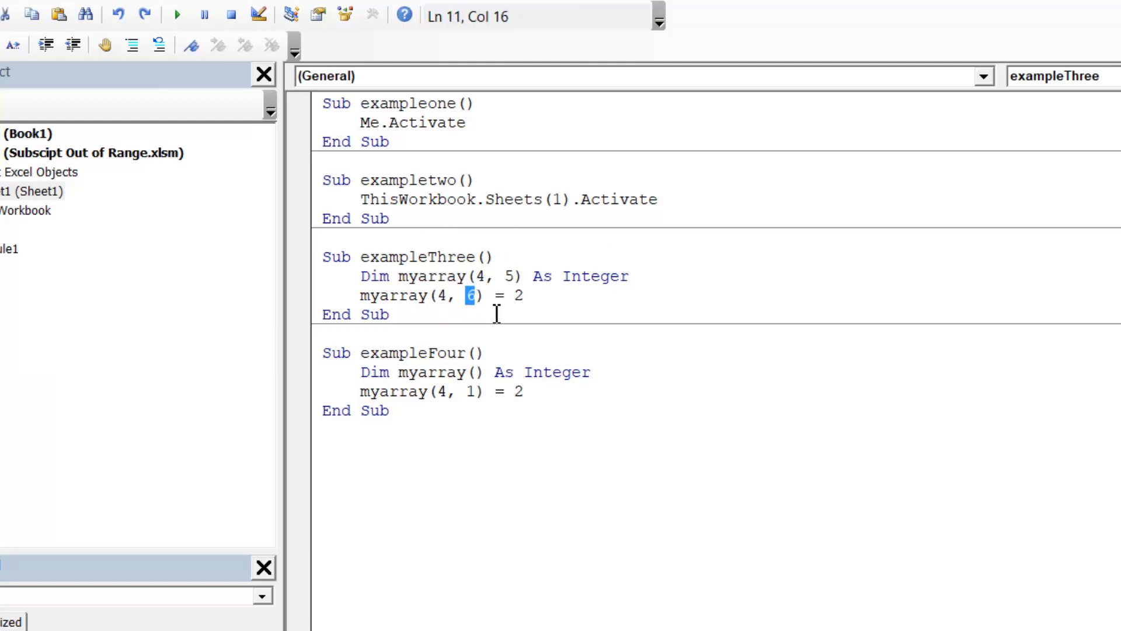
{"action": "type", "text": "1"}
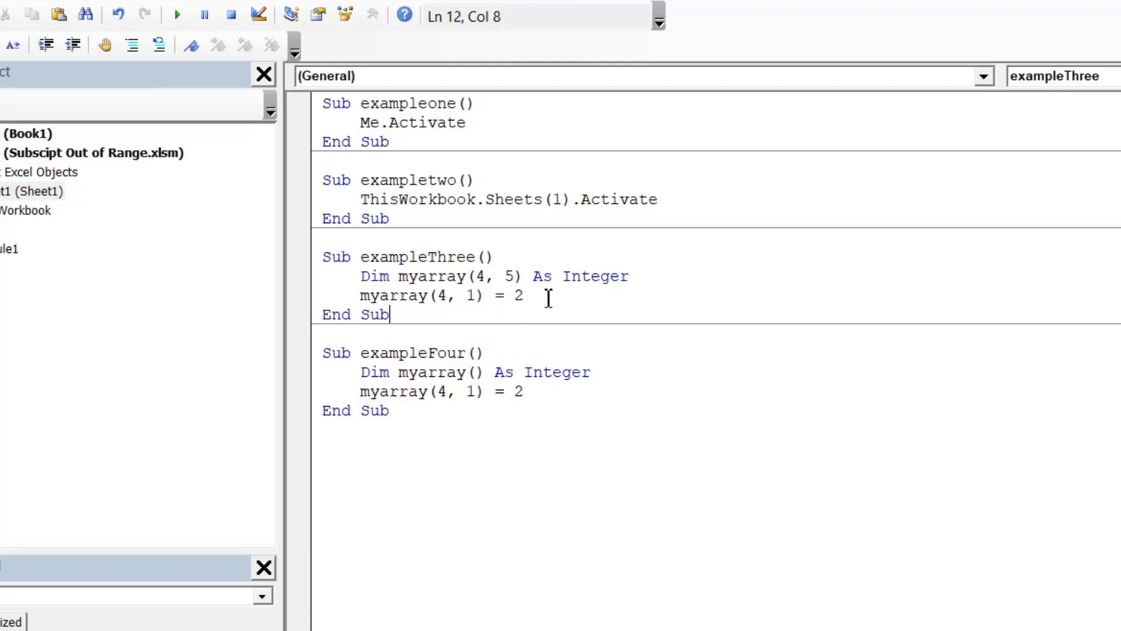
{"action": "left_click", "coordinate": [509, 286]}
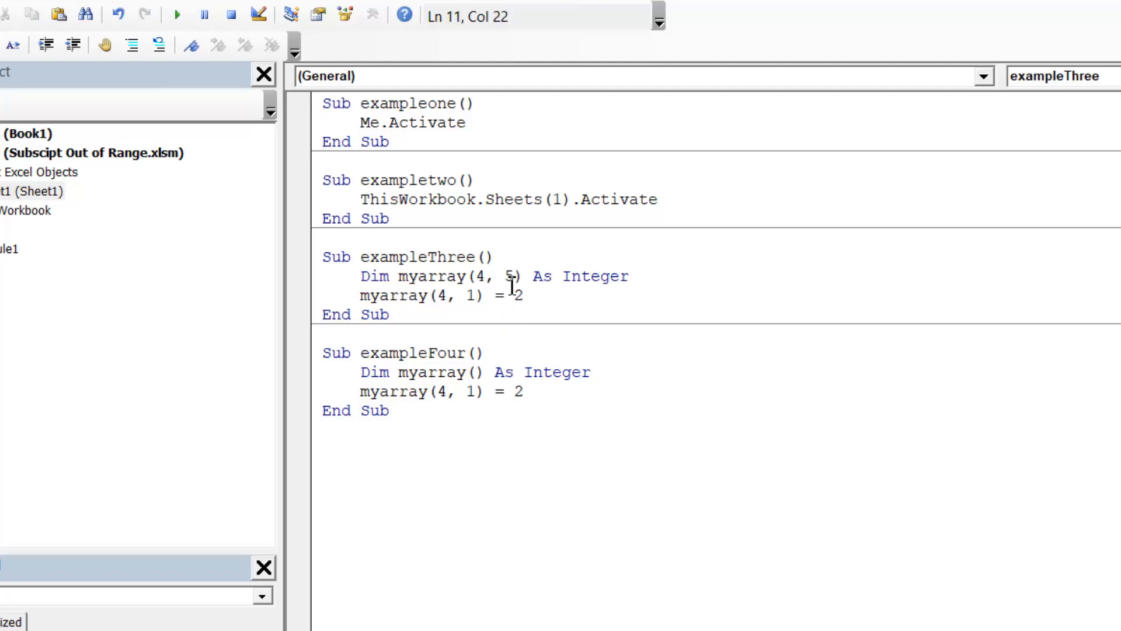
{"action": "mouse_move", "coordinate": [501, 390]}
{"action": "type", "text": "4, 5"}
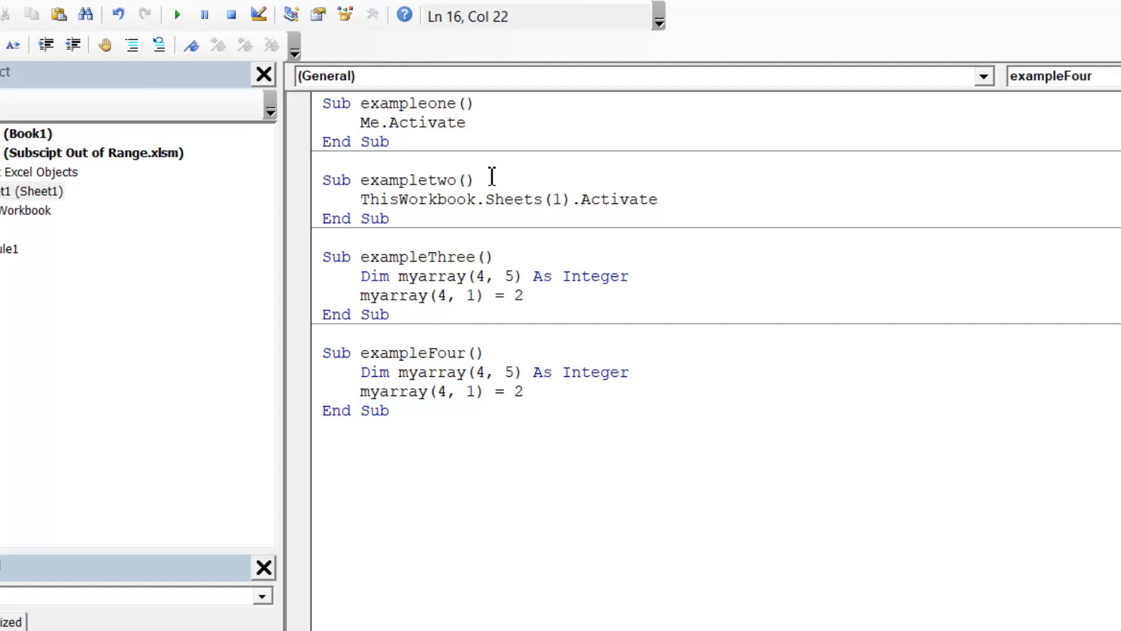
{"action": "left_click", "coordinate": [524, 393]}
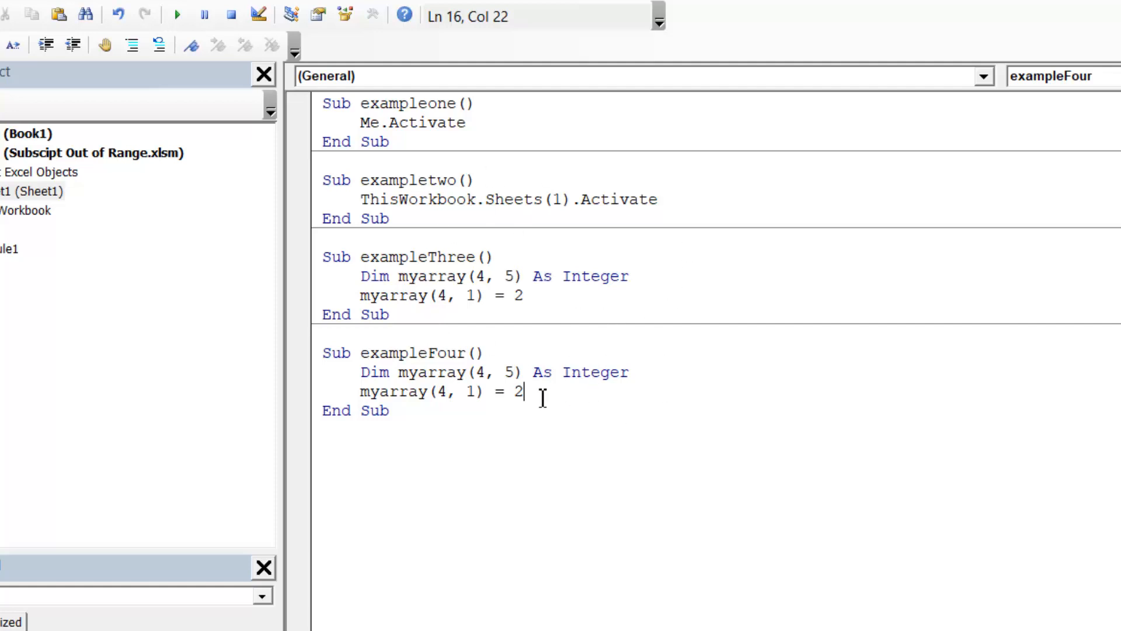
{"action": "left_click", "coordinate": [528, 358]}
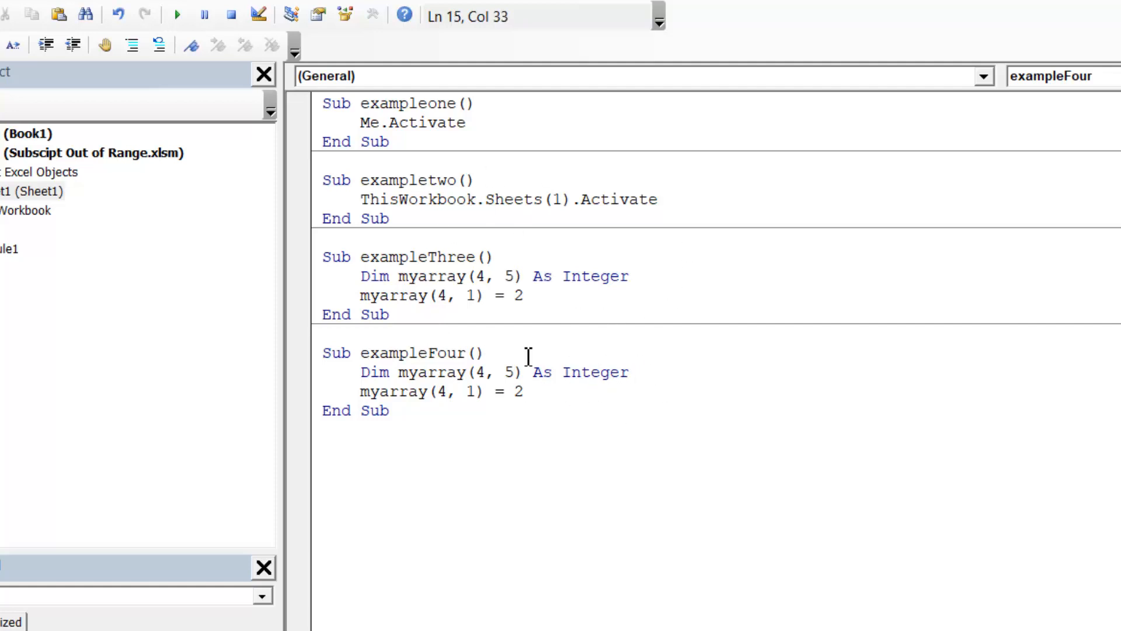
{"action": "mouse_move", "coordinate": [524, 407]}
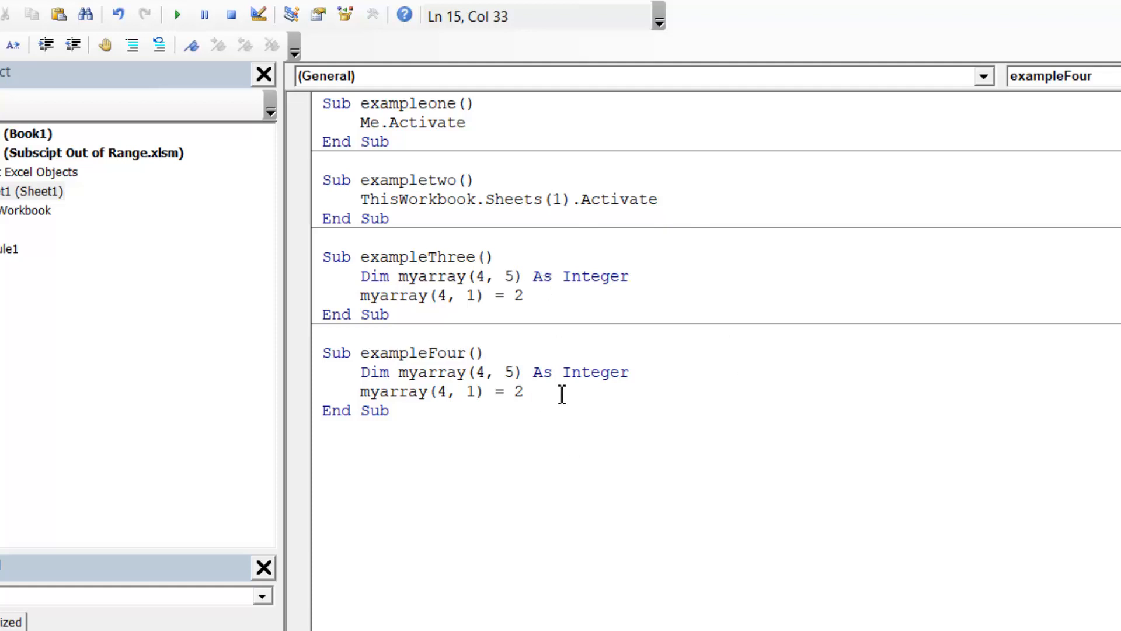
{"action": "left_click", "coordinate": [628, 372]}
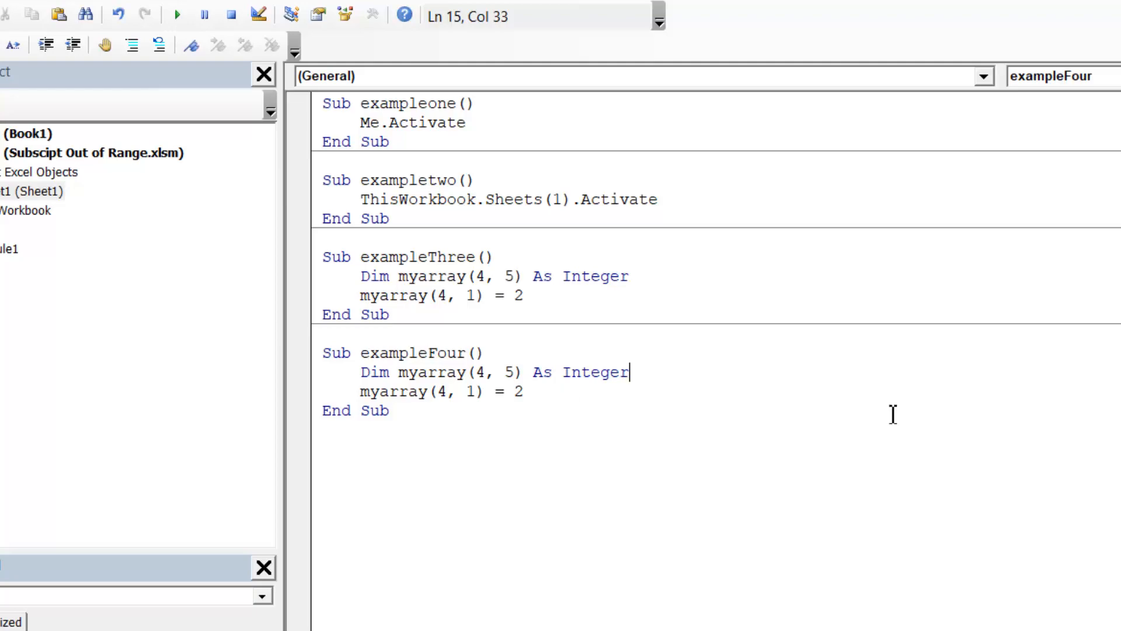